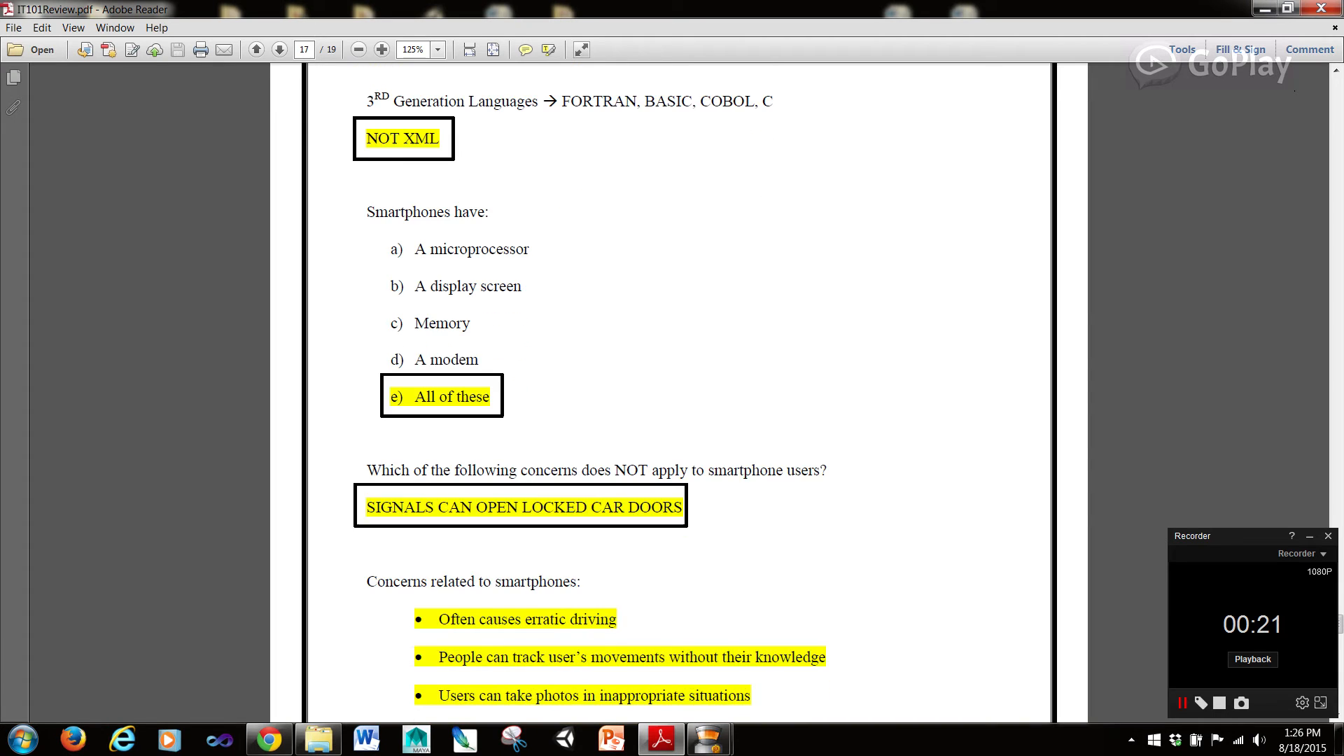
Step: Scroll through page 17's highlighted smartphone concerns until page 18's notes on operating systems appear
{"action": "scroll", "scroll_direction": "down", "scroll_amount": 3}
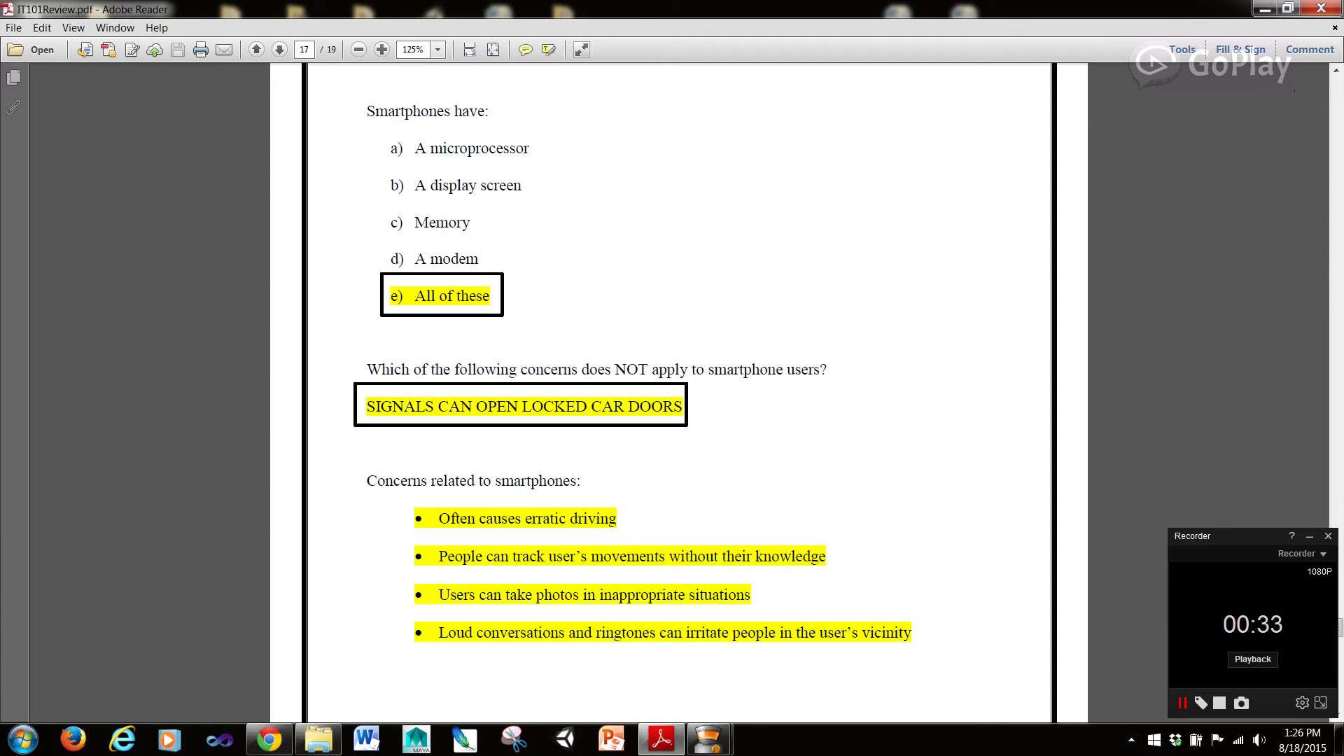
{"action": "scroll", "scroll_direction": "down", "scroll_amount": 3}
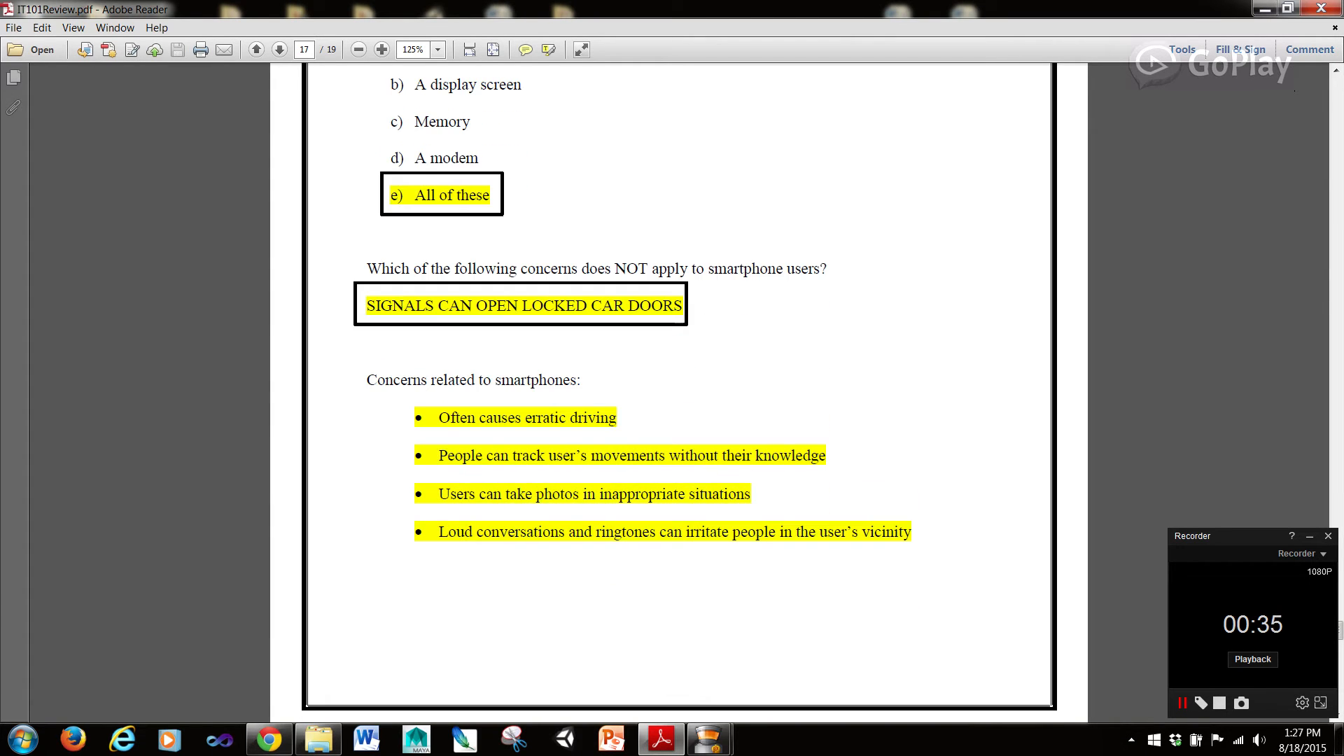
{"action": "scroll", "scroll_direction": "down", "scroll_amount": 3}
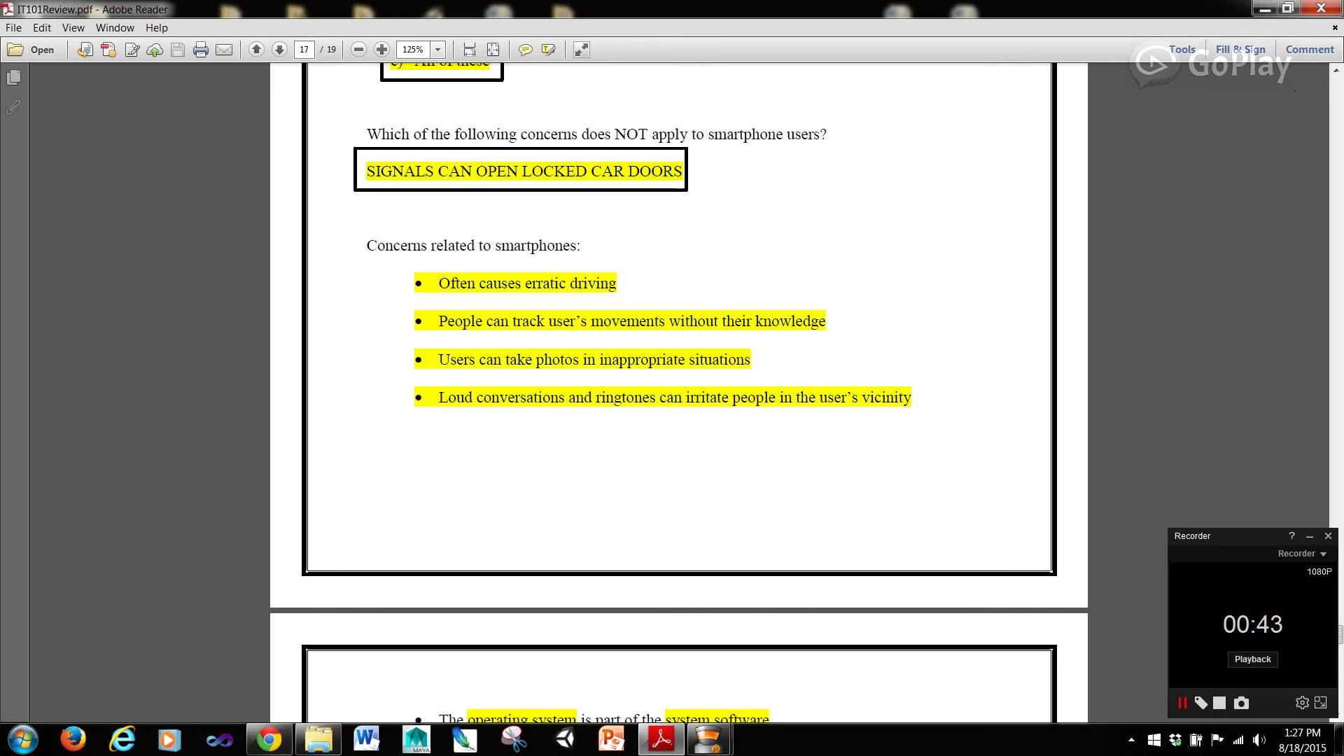
{"action": "left_click_drag", "start_coordinate": [534, 360], "coordinate": [750, 360]}
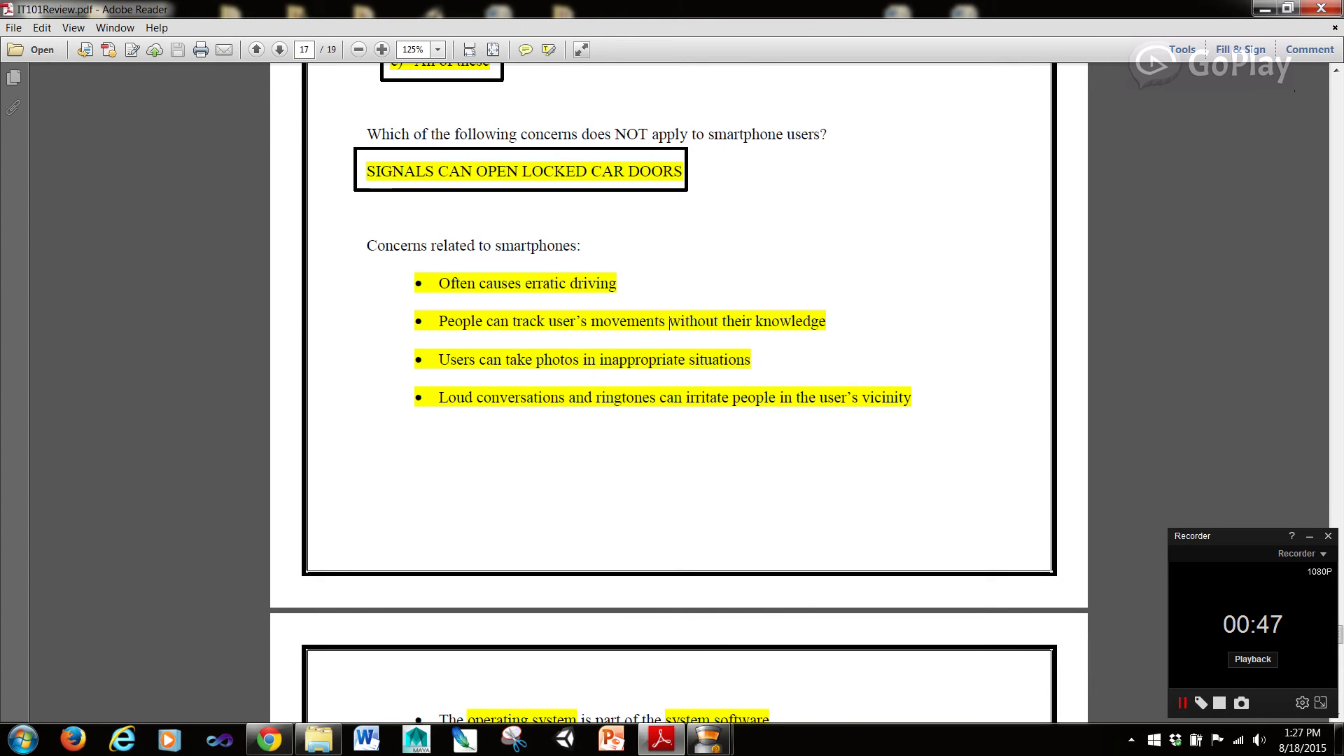
{"action": "scroll", "scroll_direction": "down", "scroll_amount": 3}
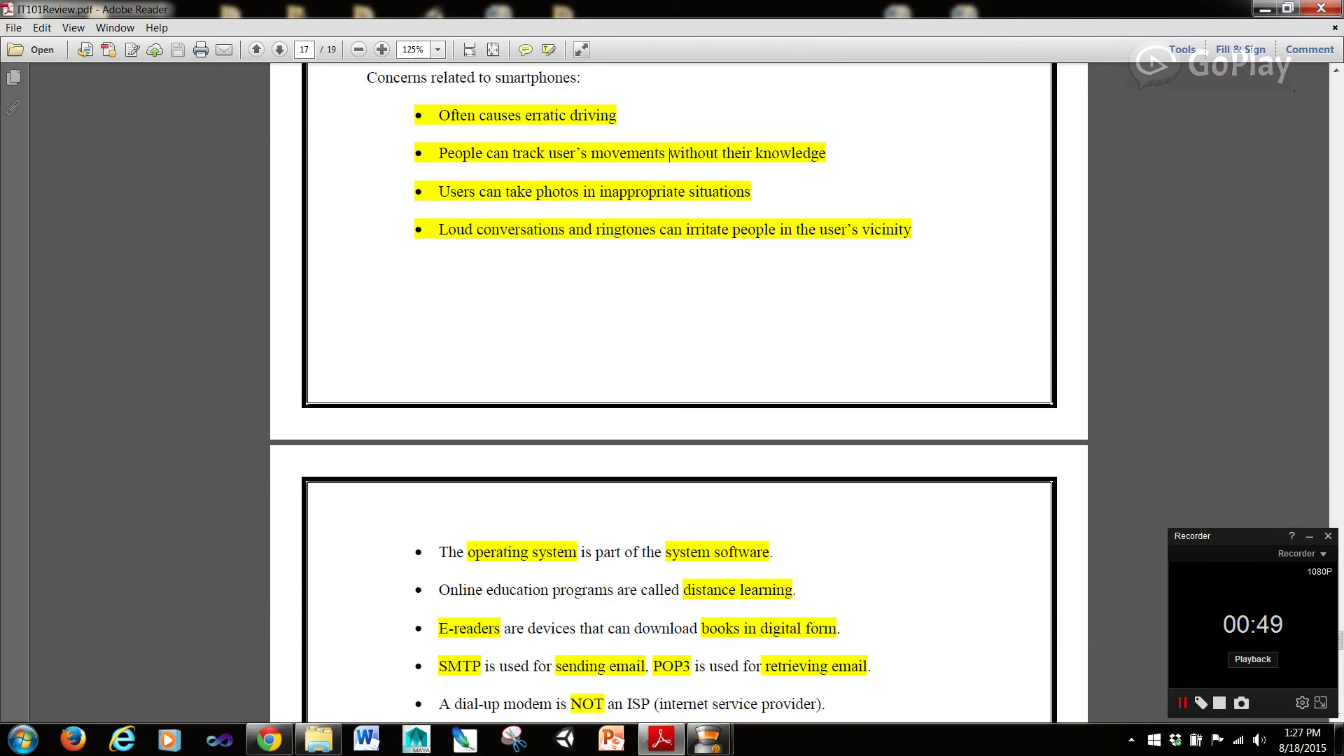
Step: Scroll down page 18's highlighted notes to the Trojan horse and encryption entries
{"action": "scroll", "scroll_direction": "down", "scroll_amount": 3}
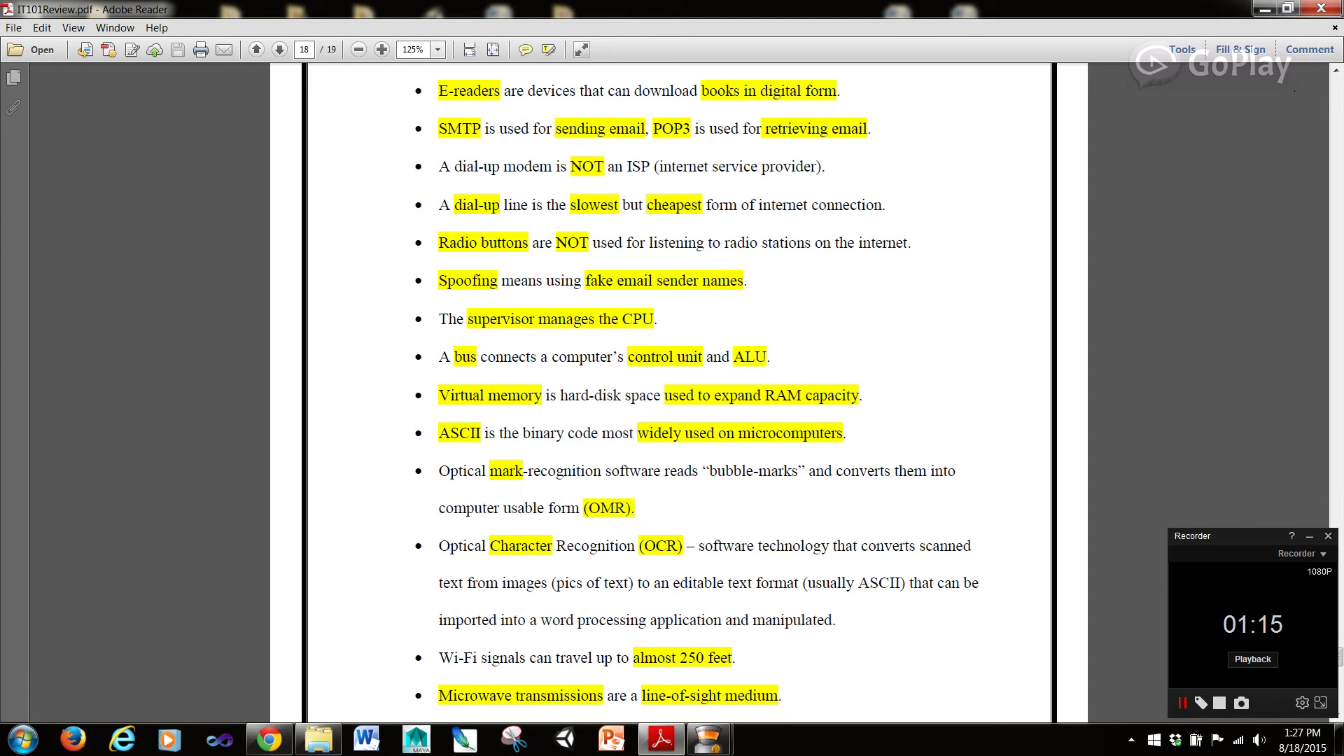
{"action": "left_click_drag", "start_coordinate": [590, 243], "coordinate": [480, 432]}
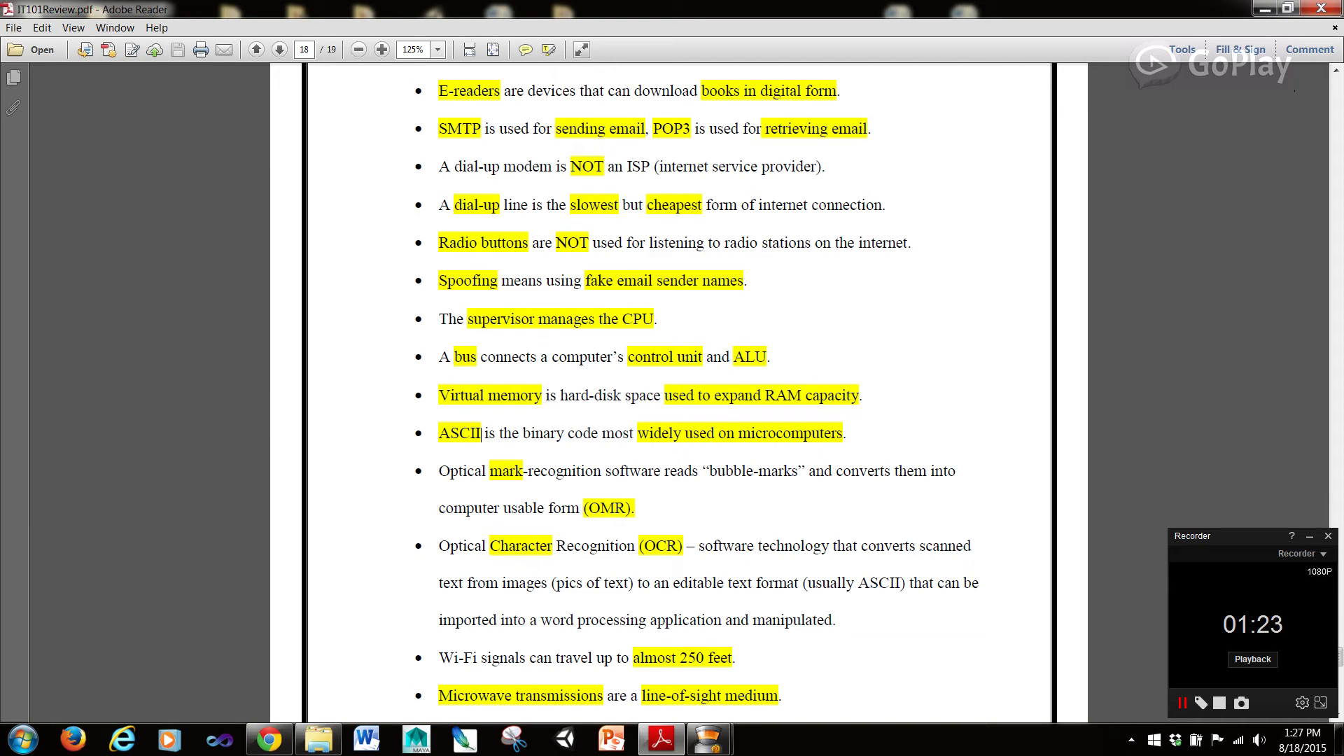
{"action": "scroll", "scroll_direction": "down", "scroll_amount": 3}
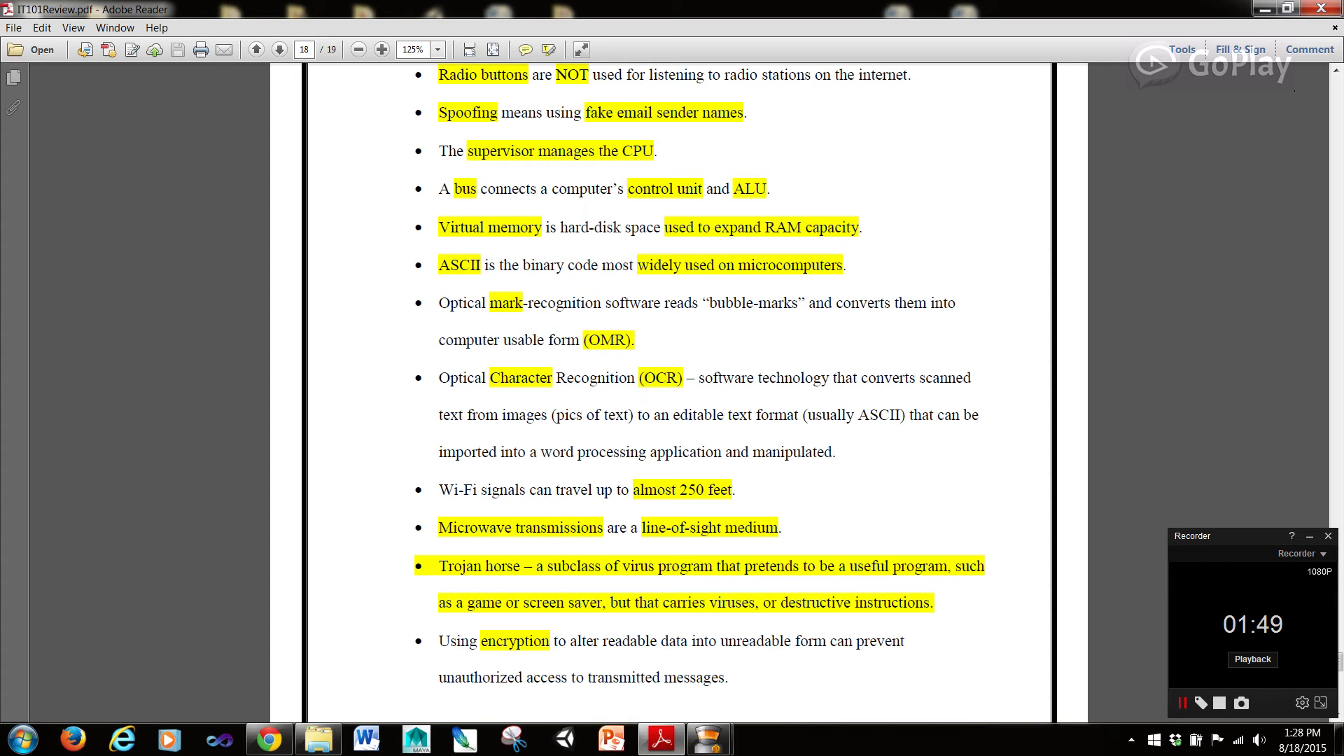
Step: Select the OCR and Trojan horse definition text while reaching the end of page 18
{"action": "left_click_drag", "start_coordinate": [700, 377], "coordinate": [706, 415]}
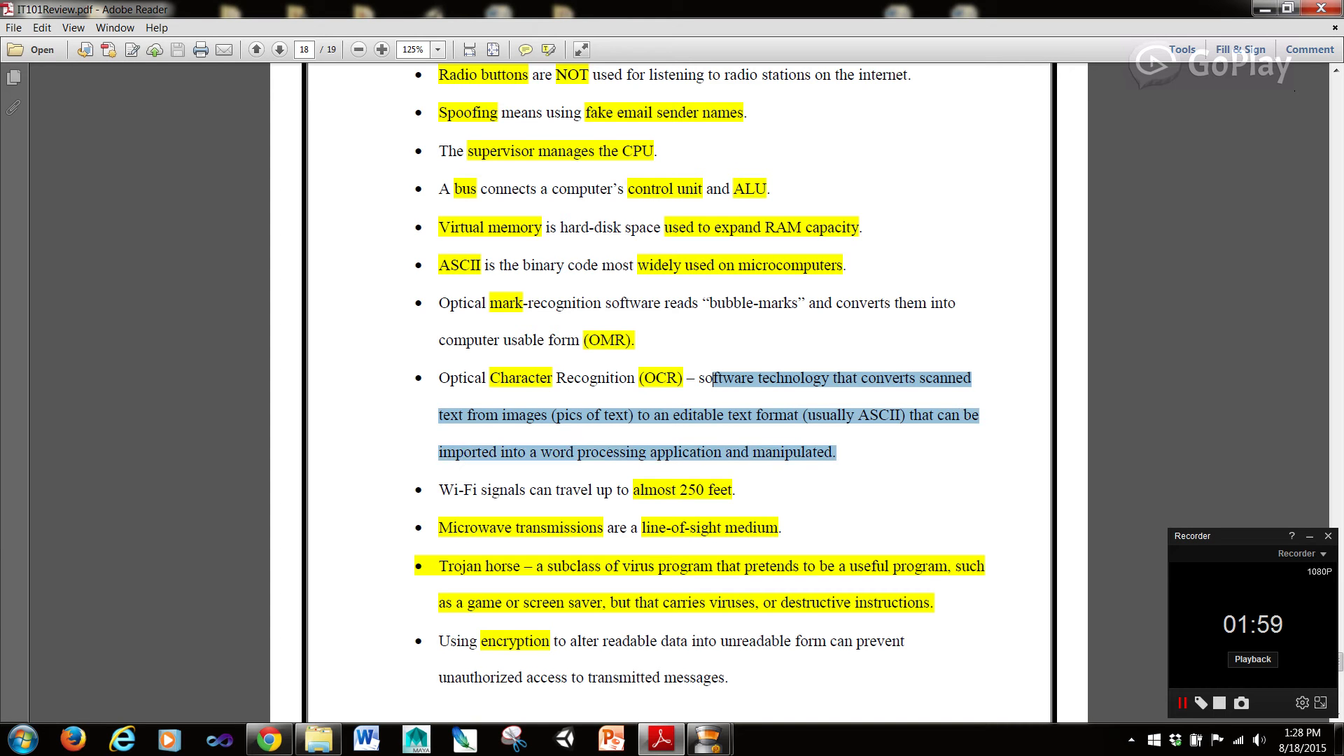
{"action": "scroll", "scroll_direction": "down", "scroll_amount": 3}
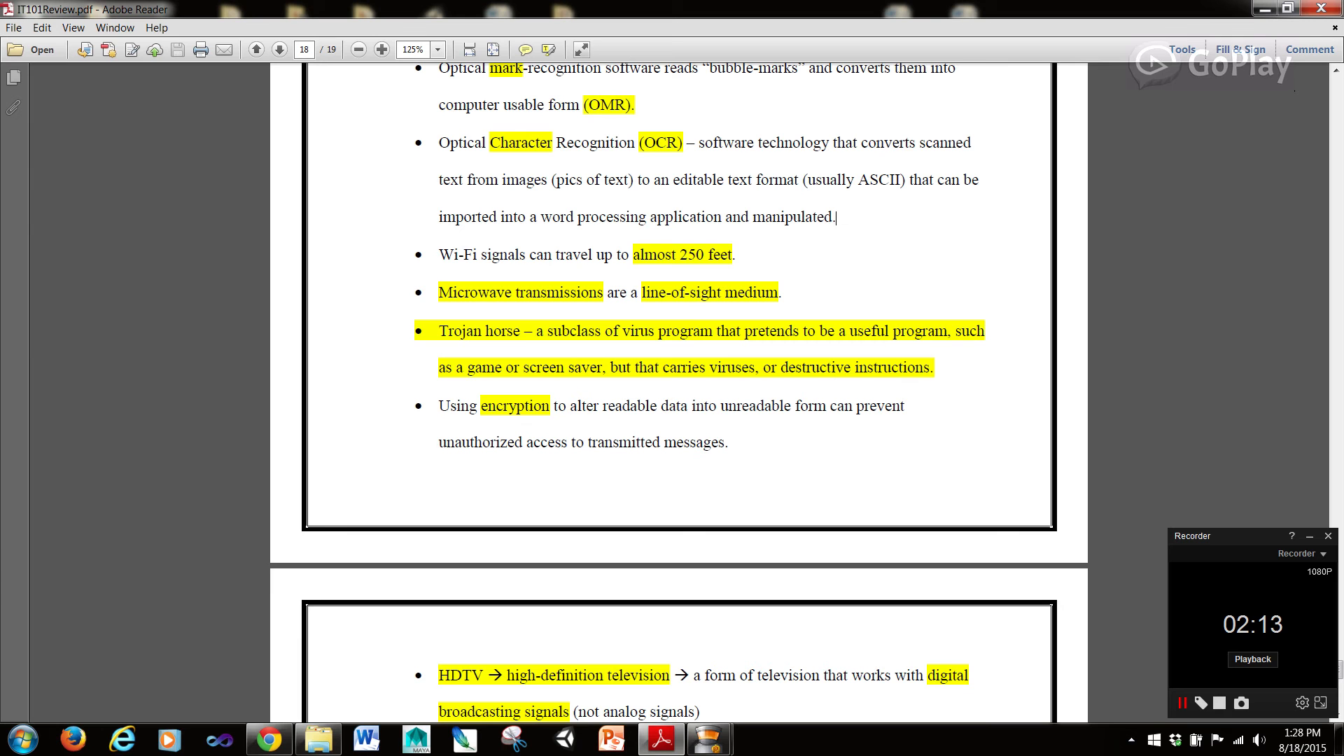
{"action": "left_click_drag", "start_coordinate": [564, 367], "coordinate": [853, 366]}
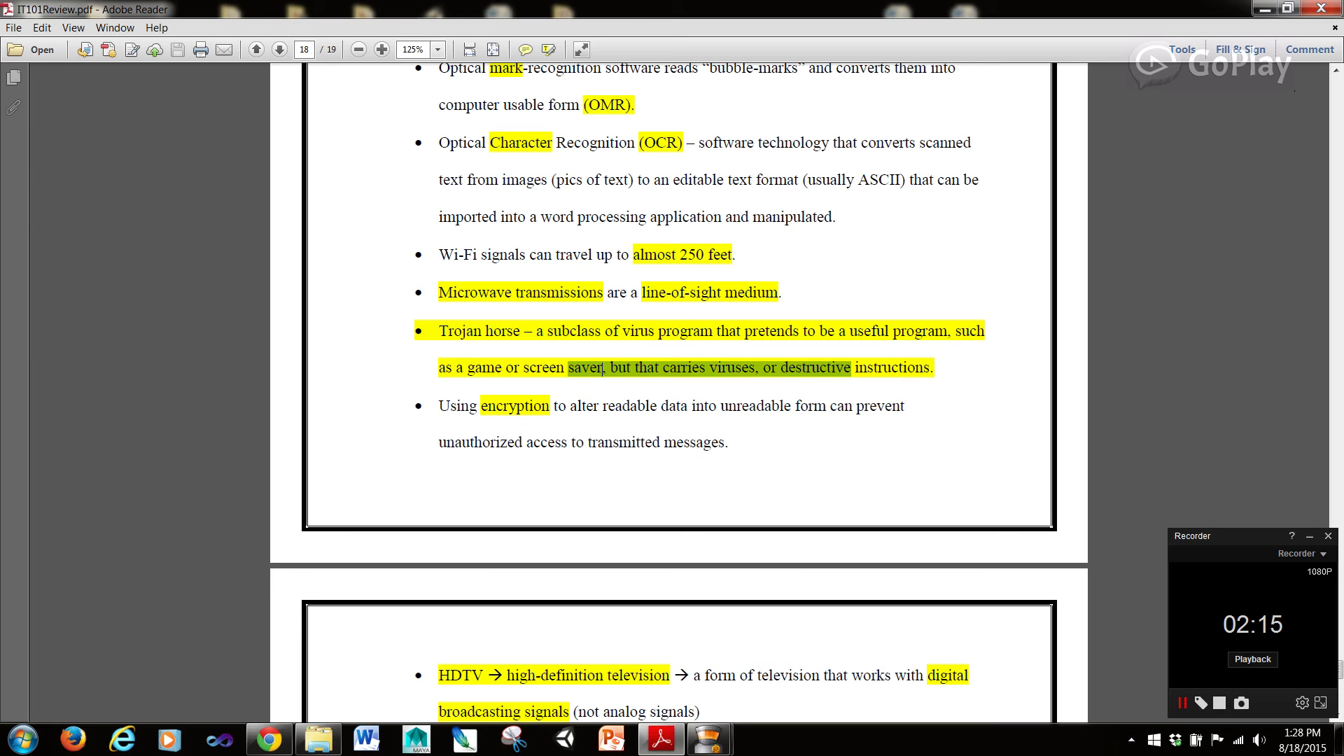
Step: Scroll to the end of page 19 and select the six phases of systems analysis heading
{"action": "scroll", "scroll_direction": "down", "scroll_amount": 3}
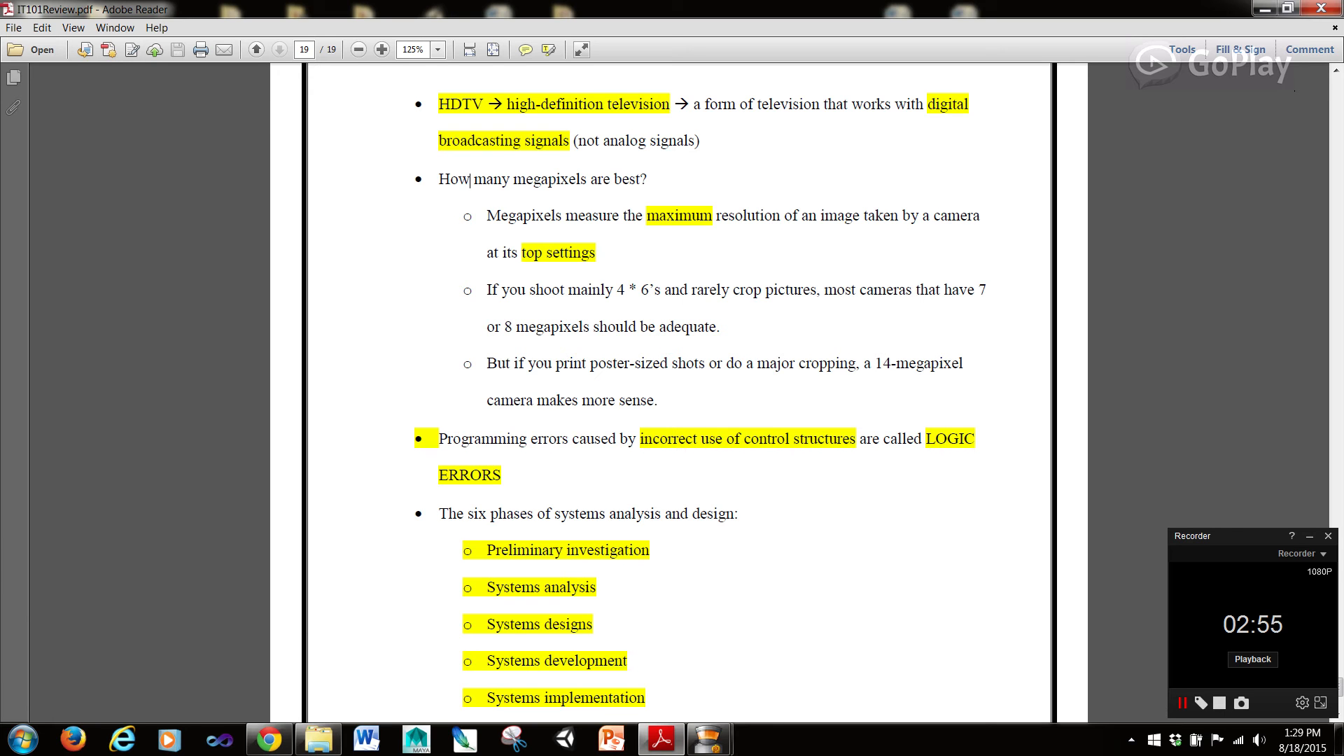
{"action": "scroll", "scroll_direction": "down", "scroll_amount": 3}
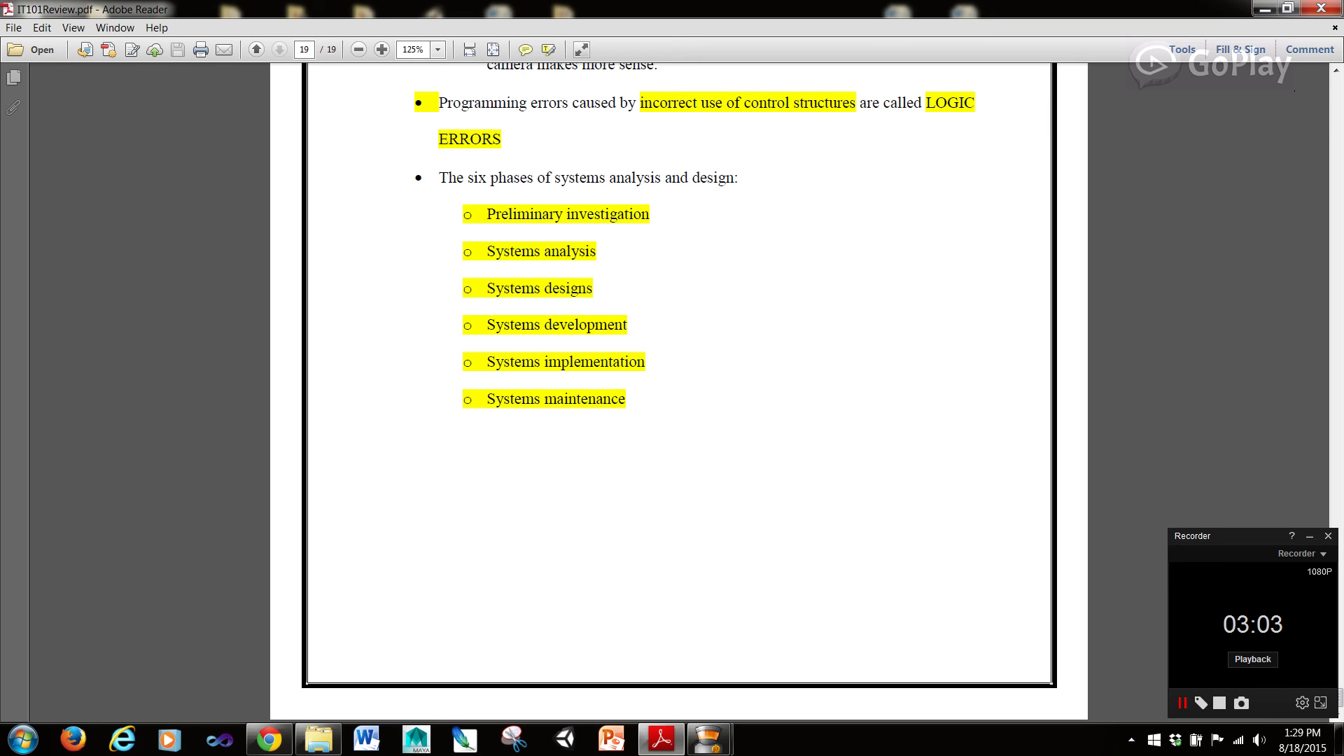
{"action": "left_click_drag", "start_coordinate": [438, 177], "coordinate": [735, 177]}
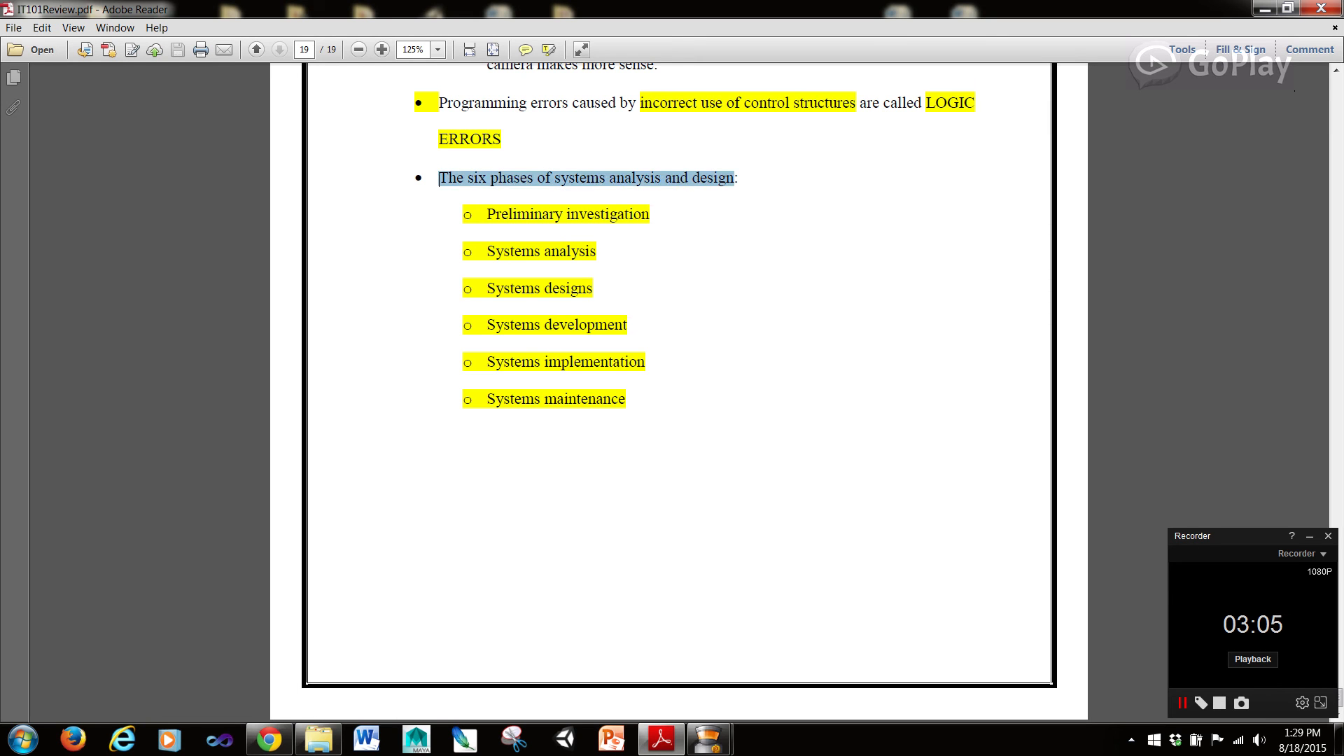